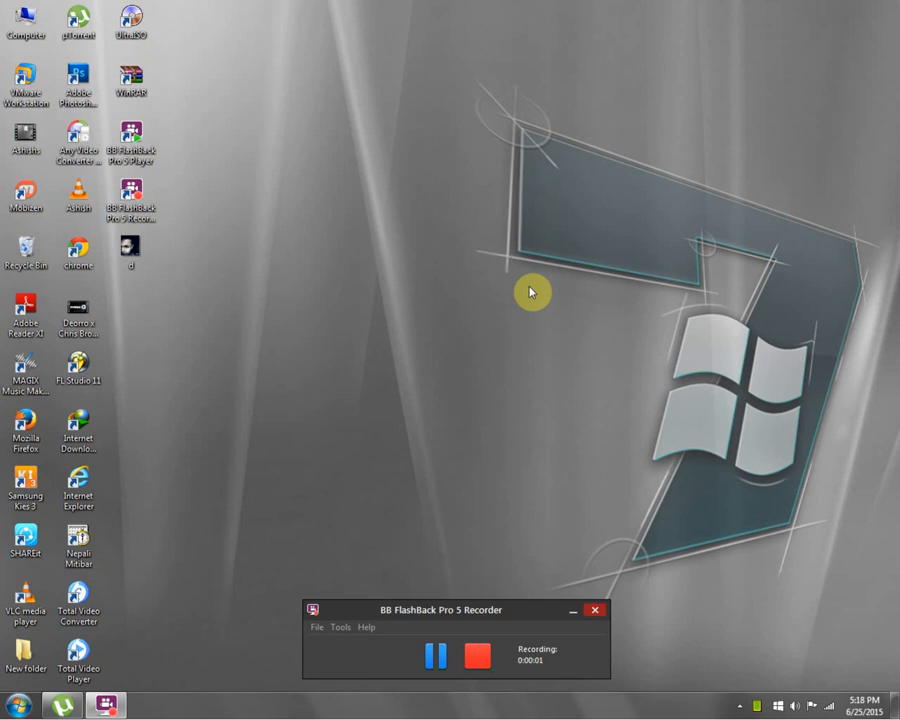
mouse_move(522, 195)
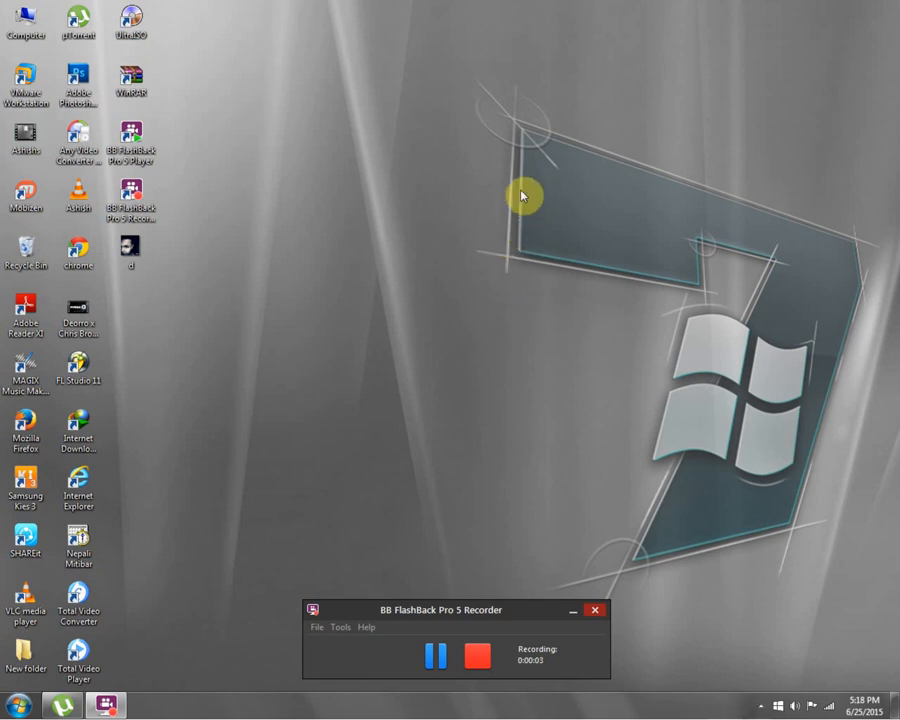
- Refresh the desktop, launch Chrome and go to the router at 192.168.1.1
right_click(522, 196)
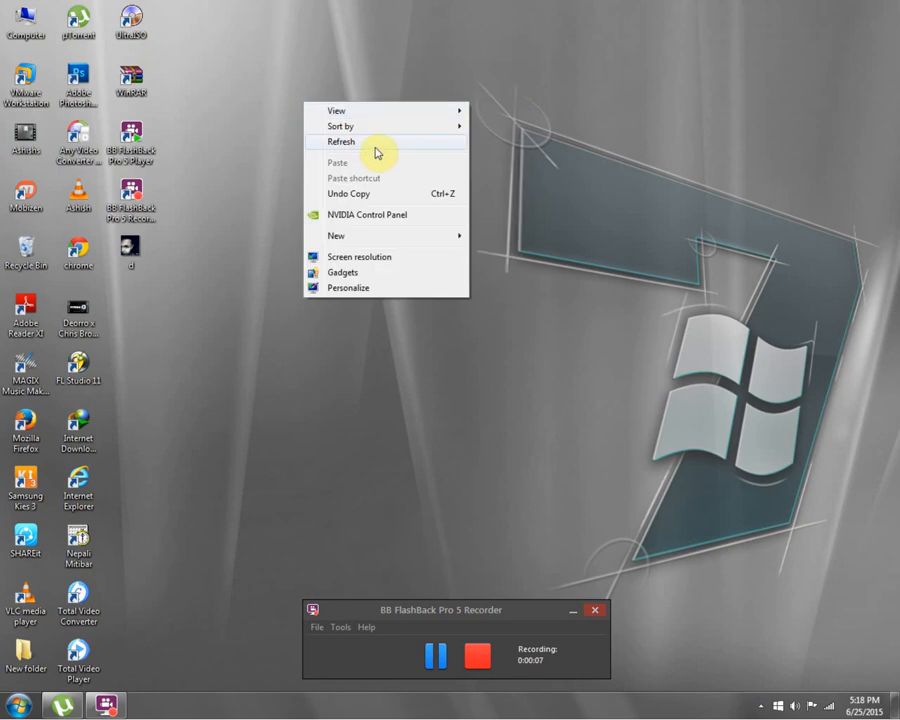
click(513, 243)
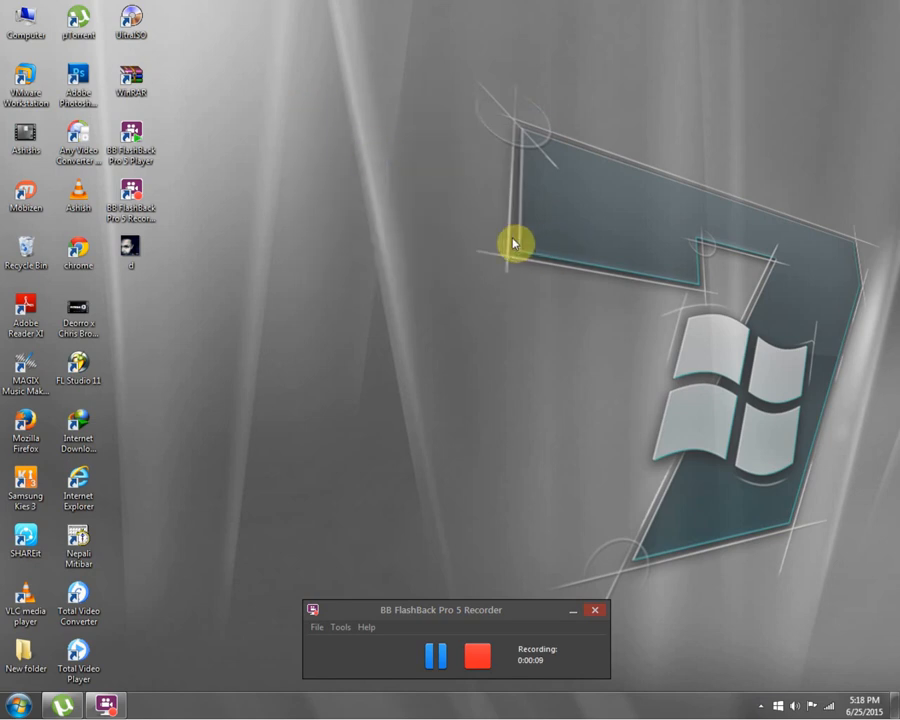
mouse_move(507, 298)
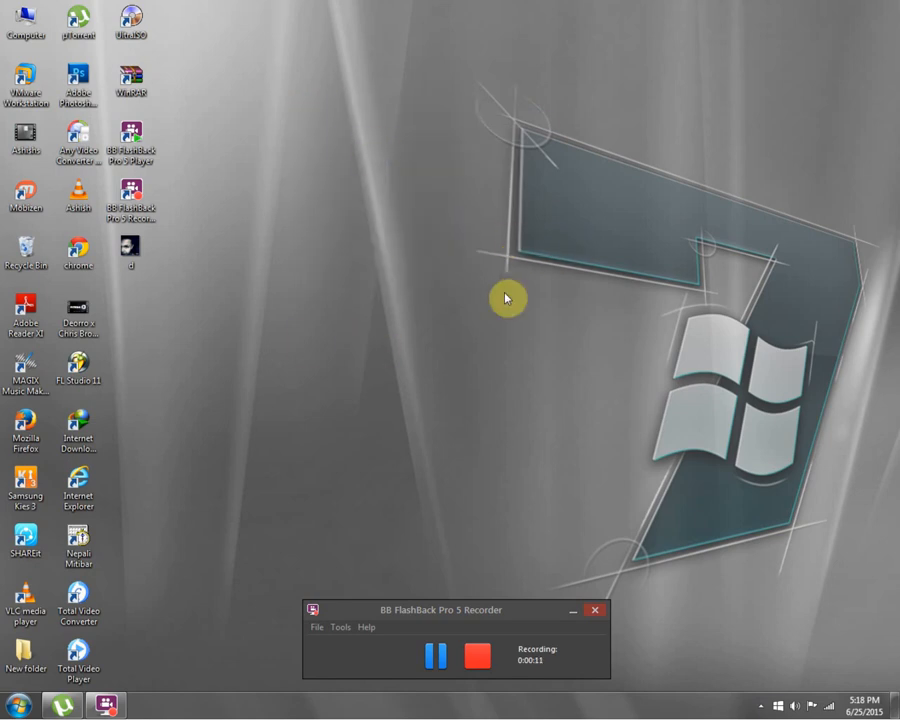
mouse_move(461, 84)
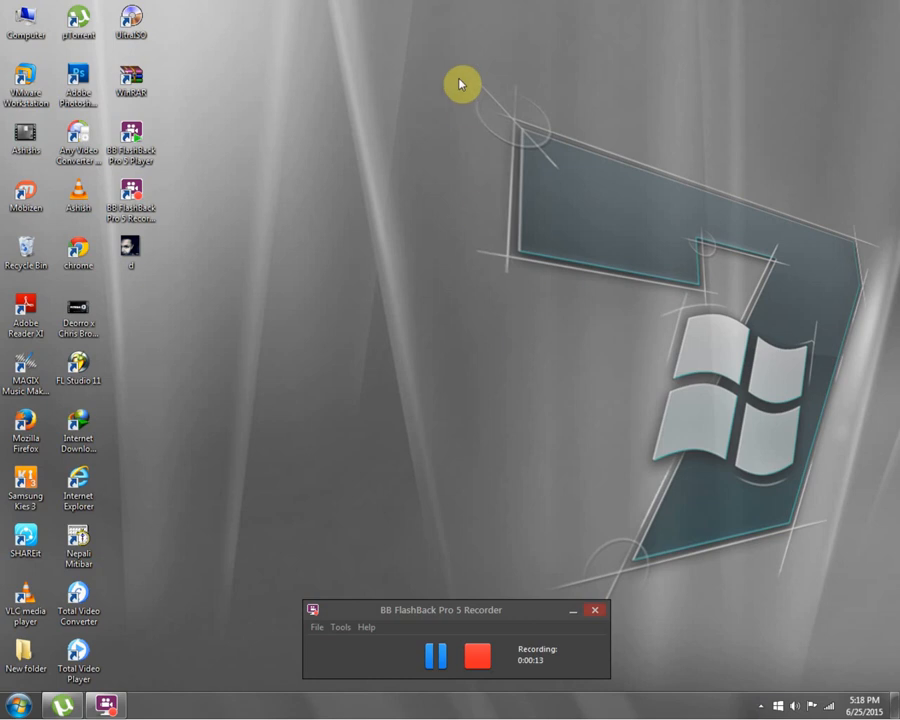
mouse_move(358, 123)
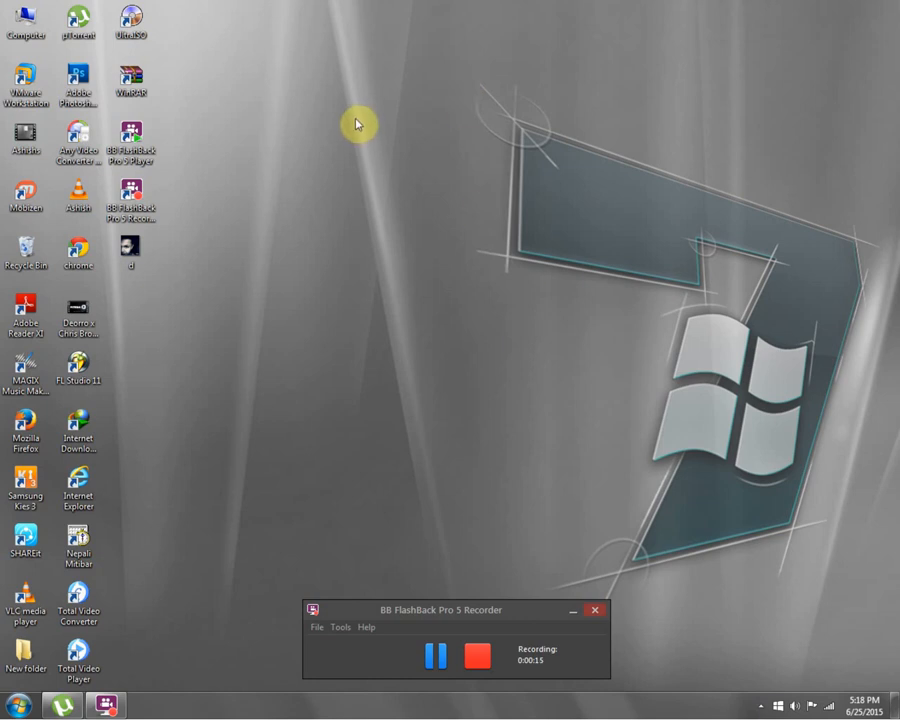
mouse_move(291, 199)
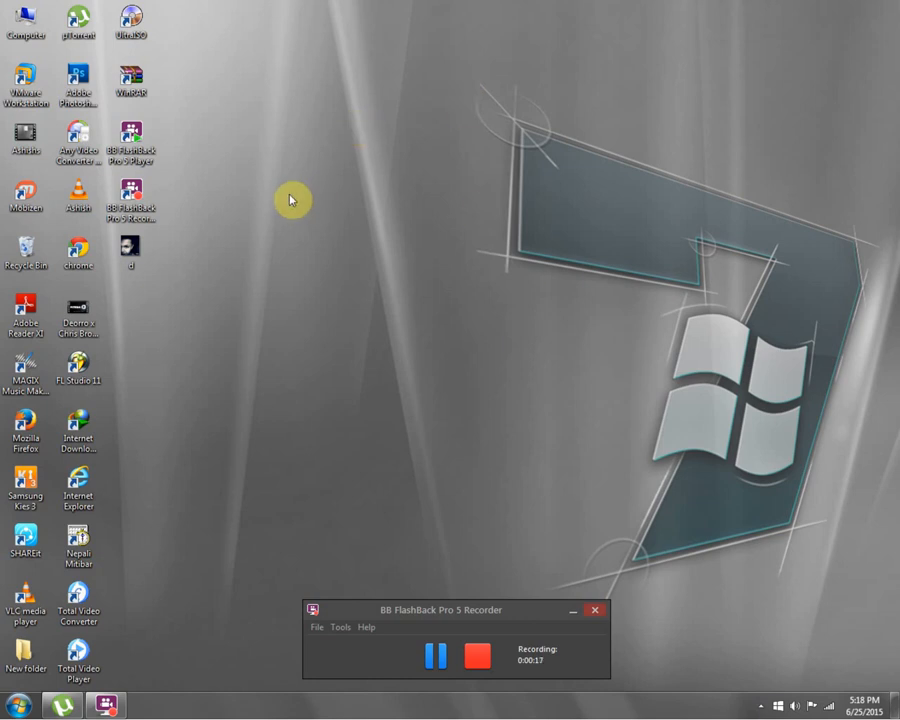
mouse_move(78, 252)
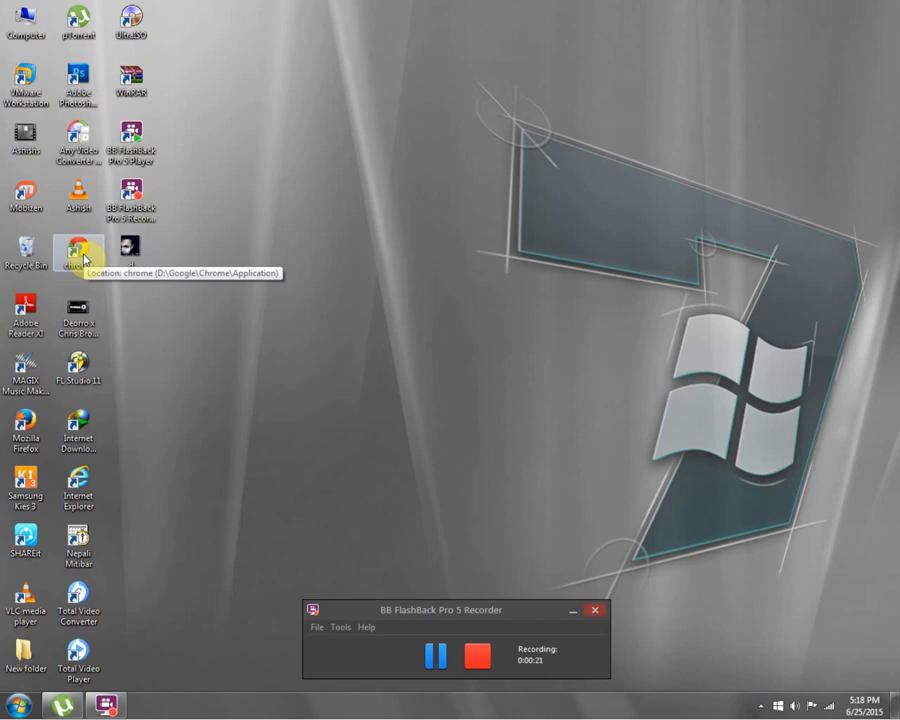
double_click(78, 250)
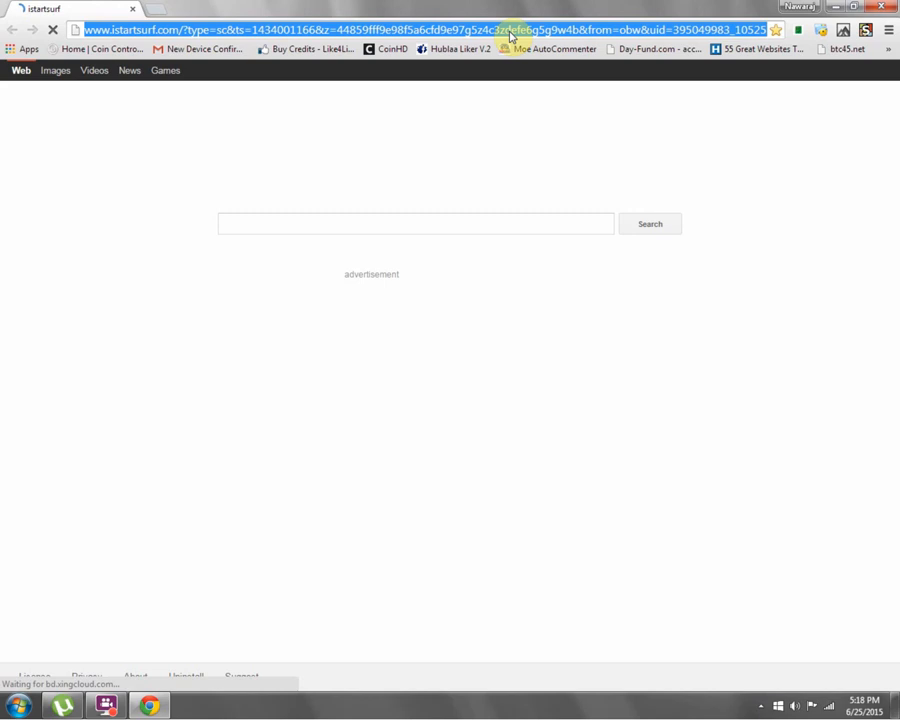
text(192.168.1.1/login.htm)
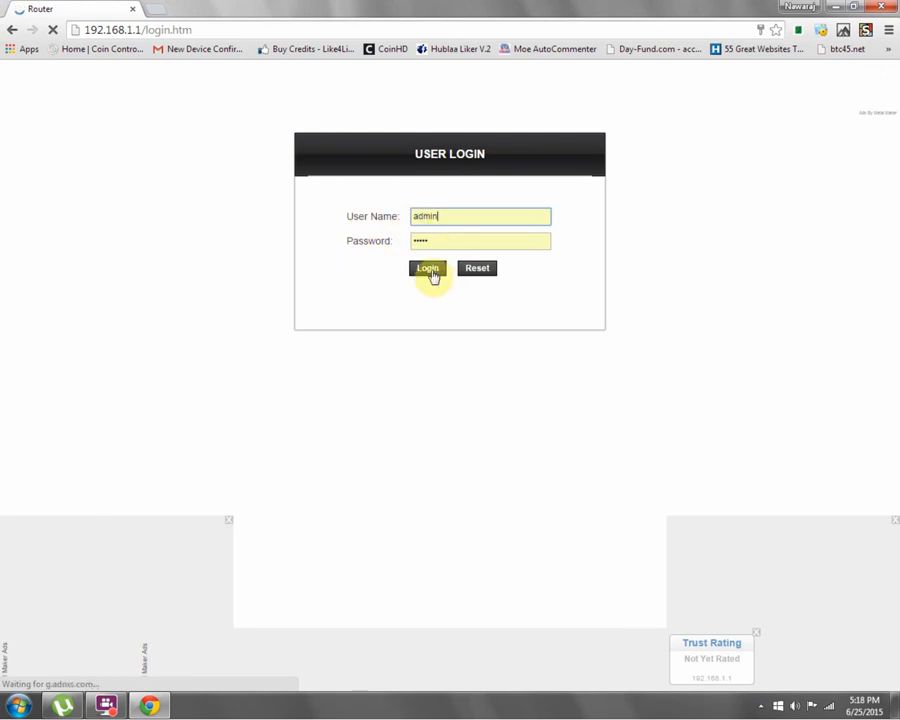
- Log in as admin to reach the ADSL Router Status page
click(428, 268)
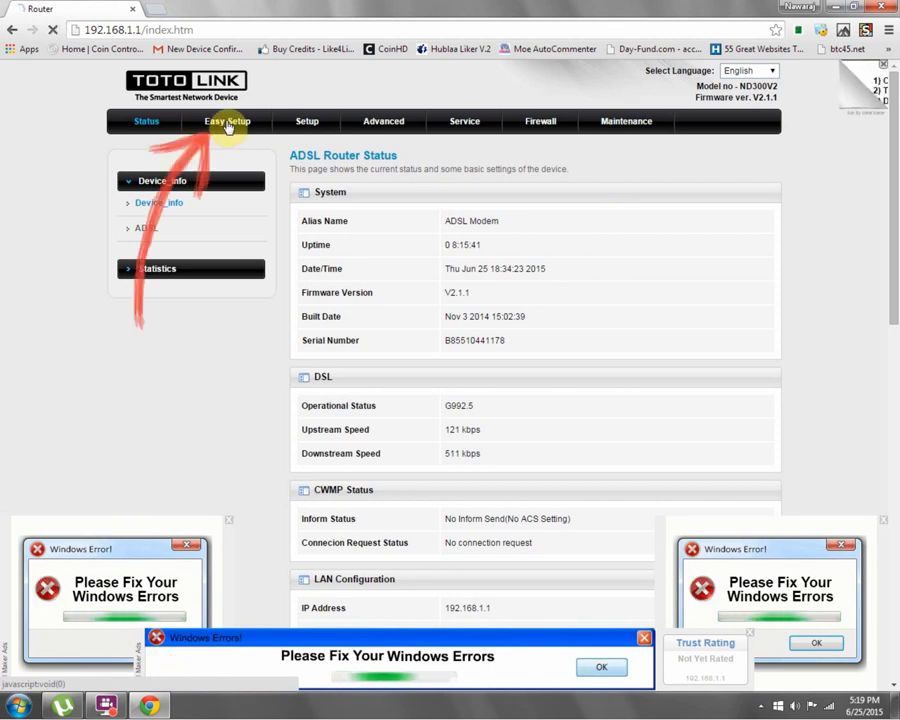
- Start Easy Setup, keep English as the language, and continue to ISP Setting
click(227, 121)
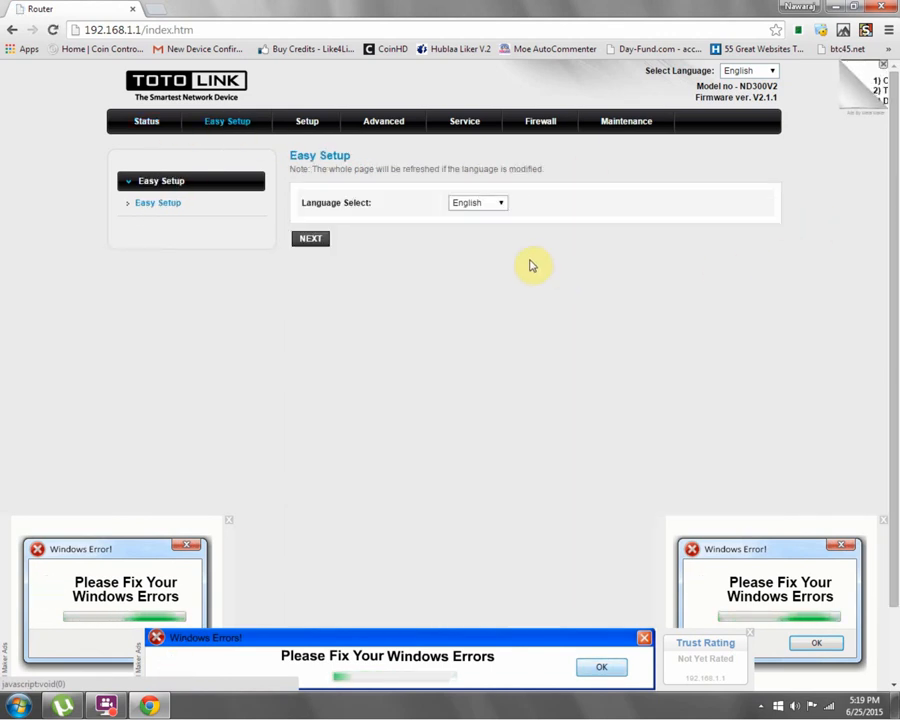
click(477, 202)
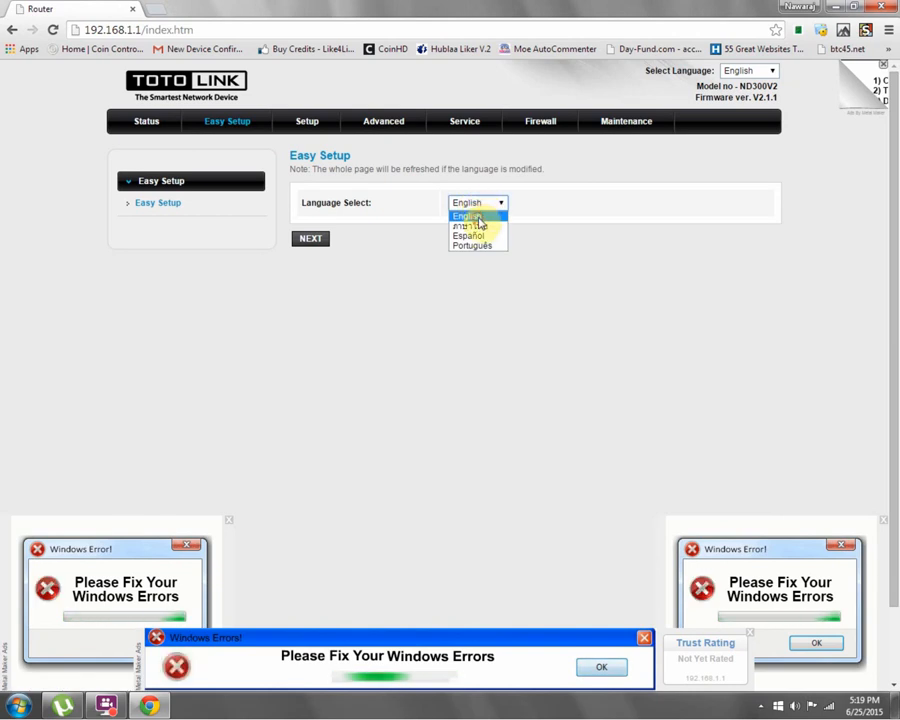
click(465, 216)
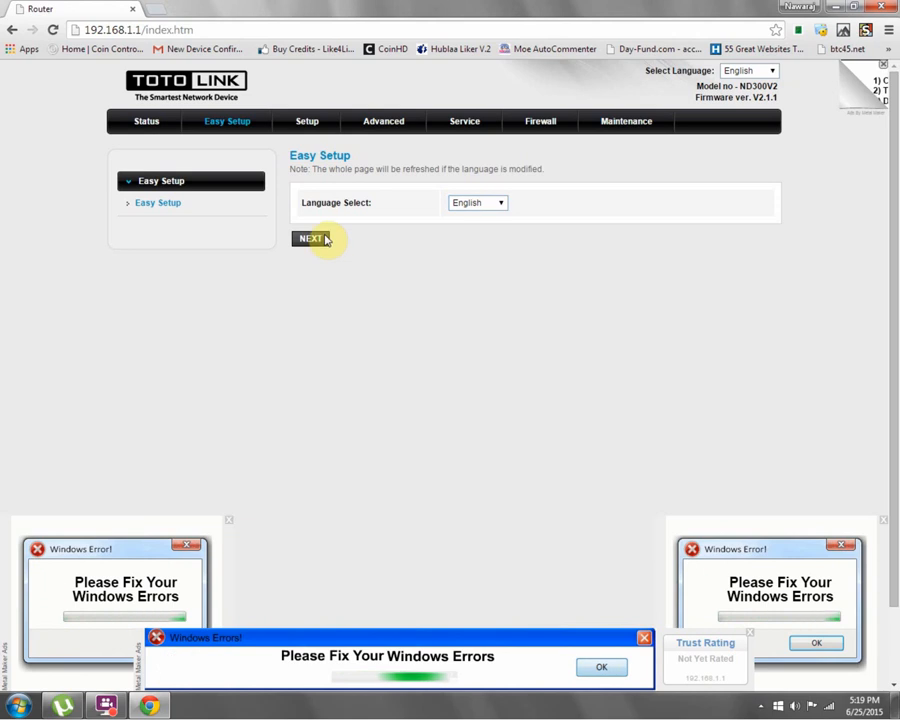
click(309, 239)
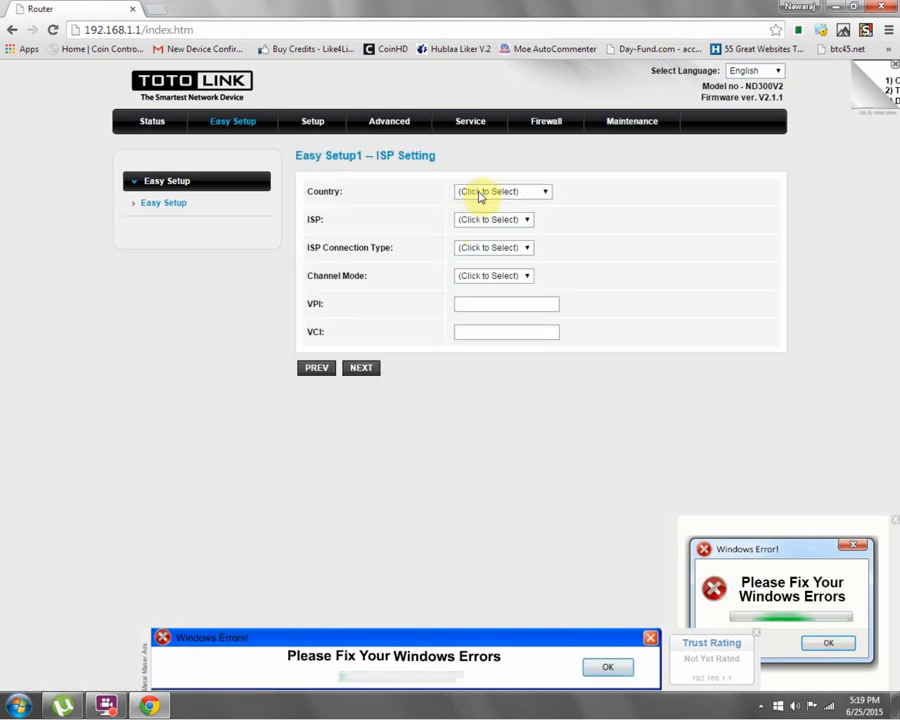
- Choose Others as Country and ISP, and PPPoE as the ISP connection type
click(500, 191)
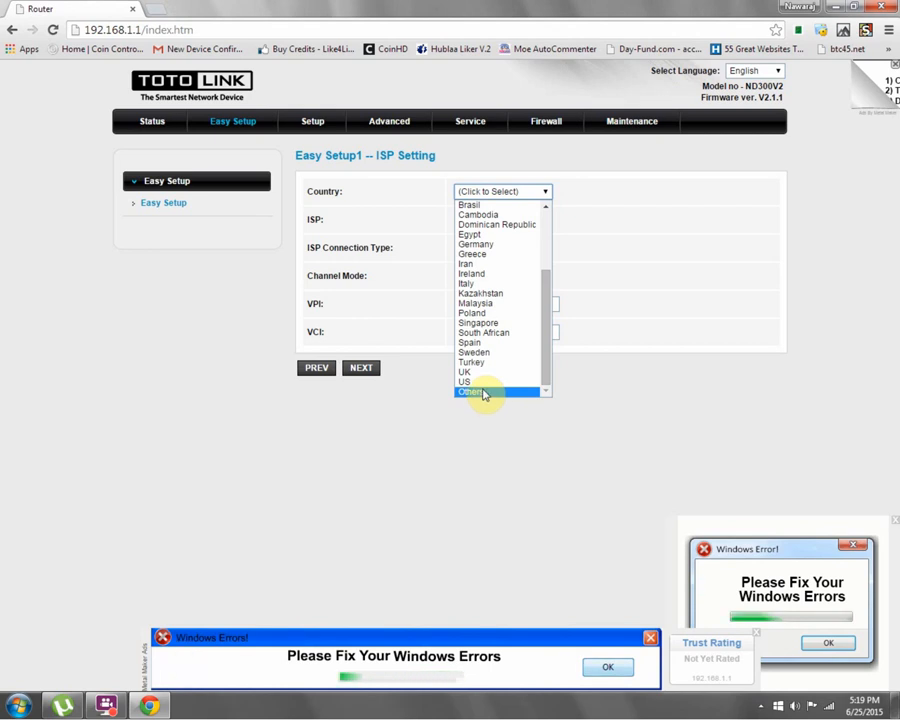
click(469, 391)
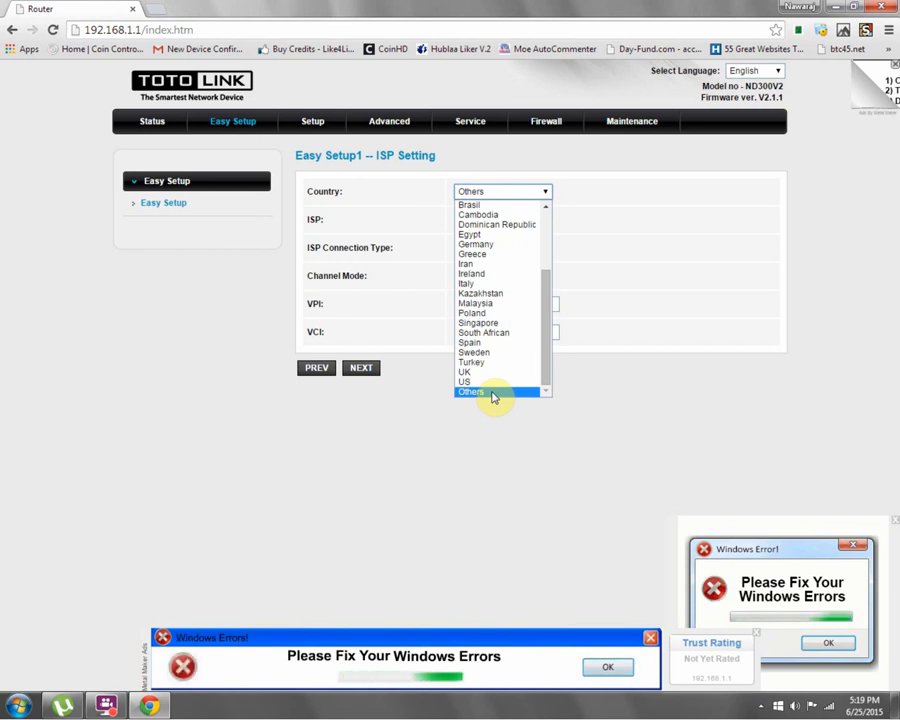
click(470, 391)
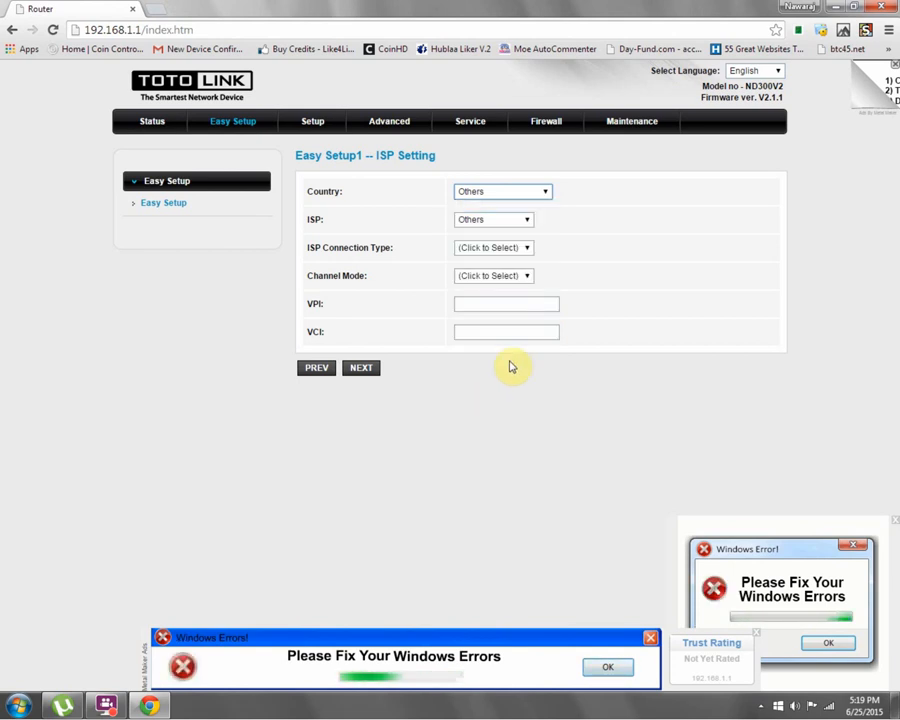
click(493, 219)
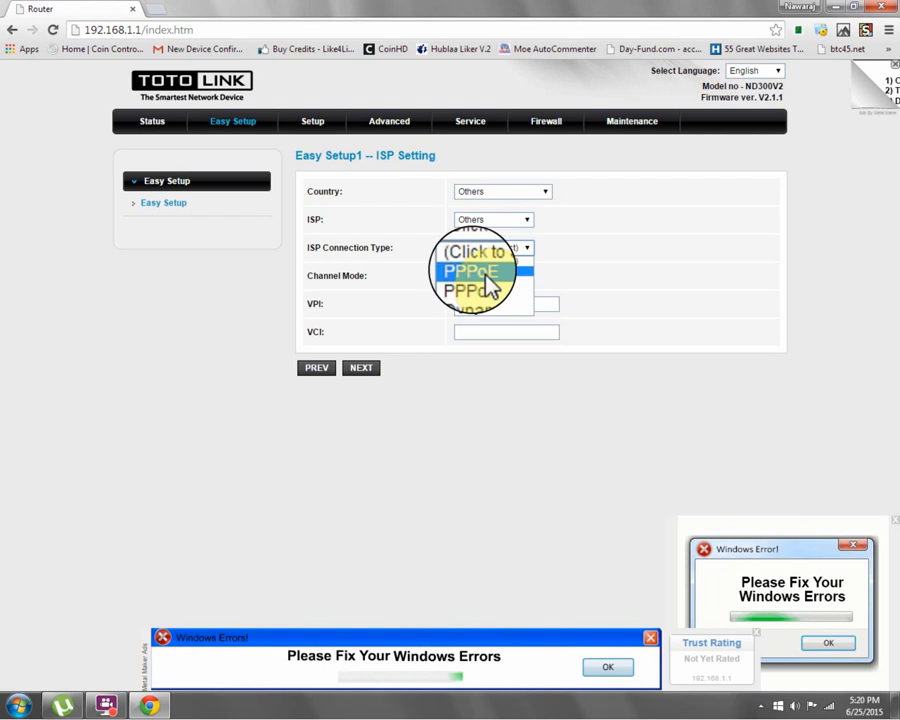
click(476, 272)
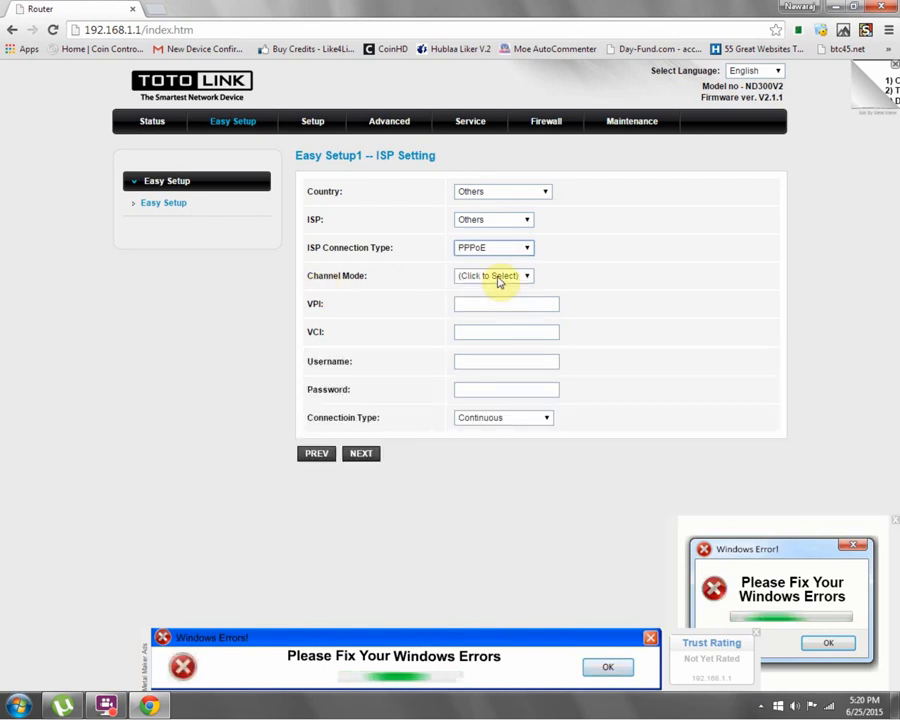
- Set the channel mode with VPI 8 and VCI 81
click(494, 275)
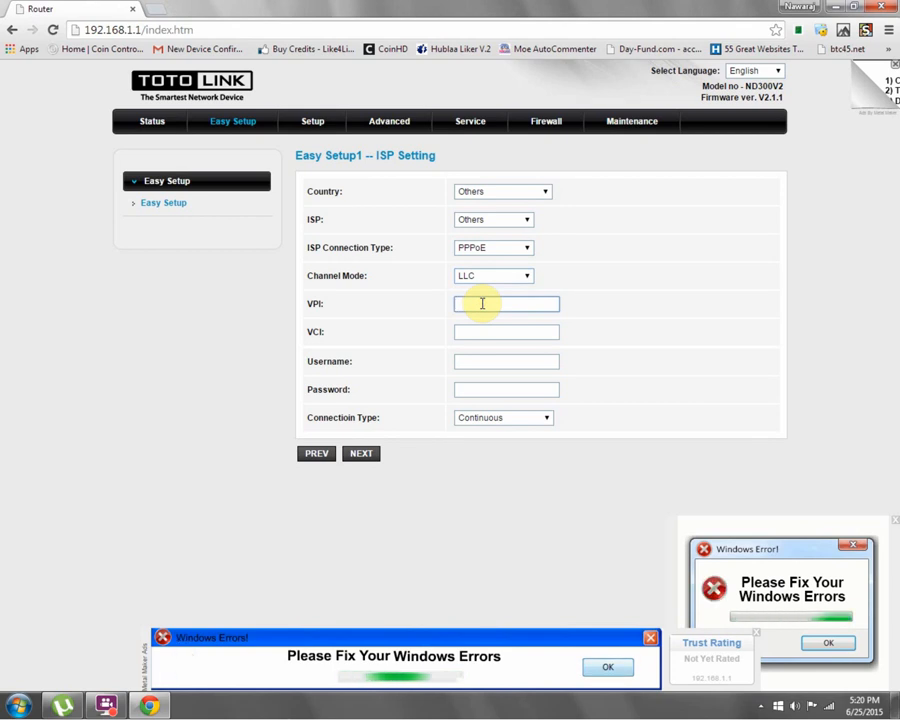
text(8)
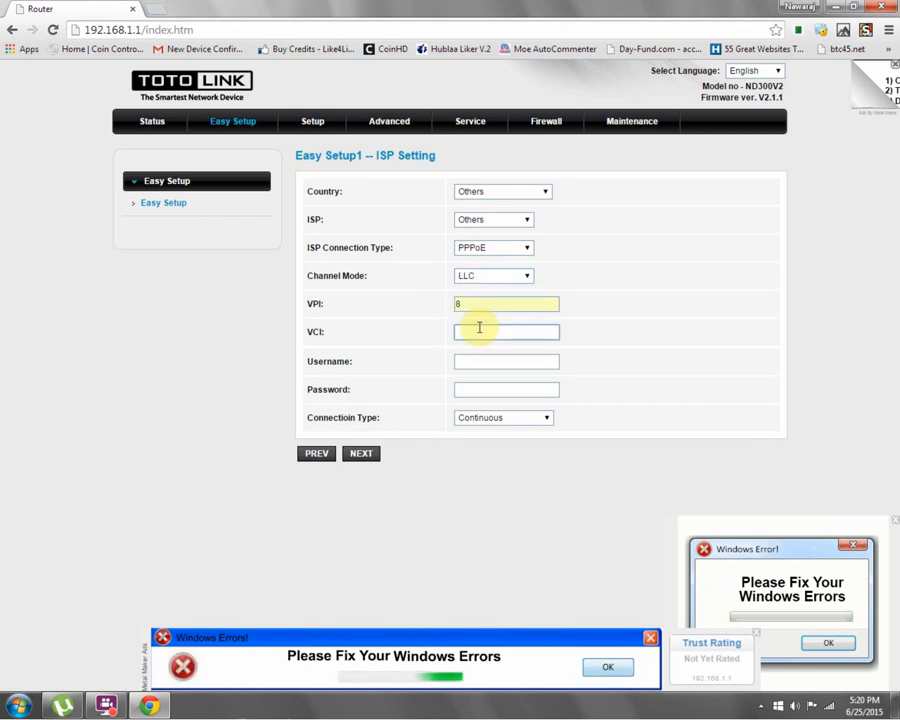
text(81)
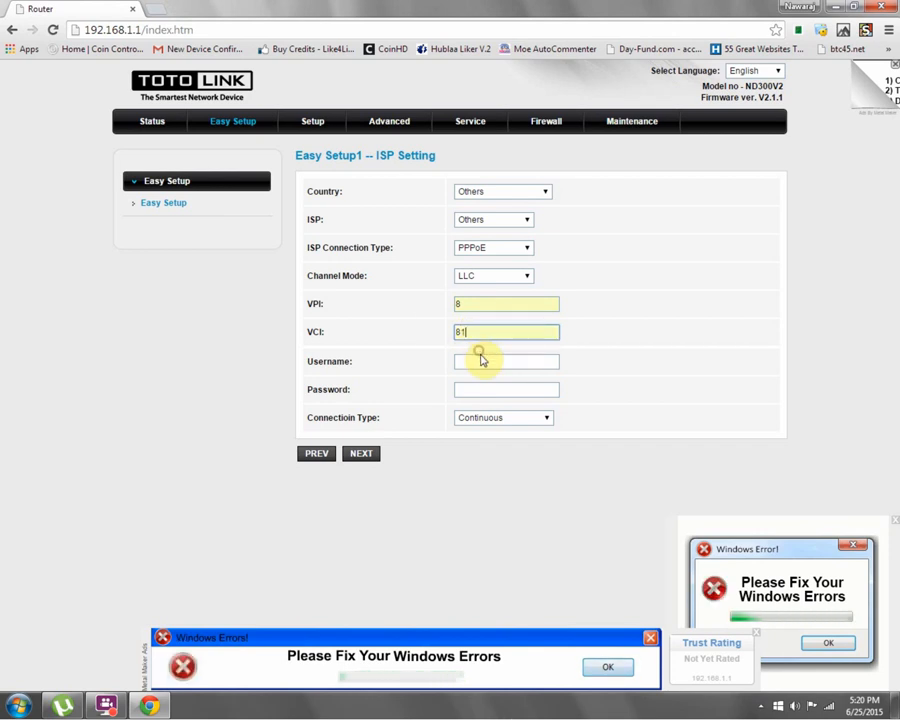
- Enter the PPPoE username and password, keeping the connection type Continuous
click(506, 361)
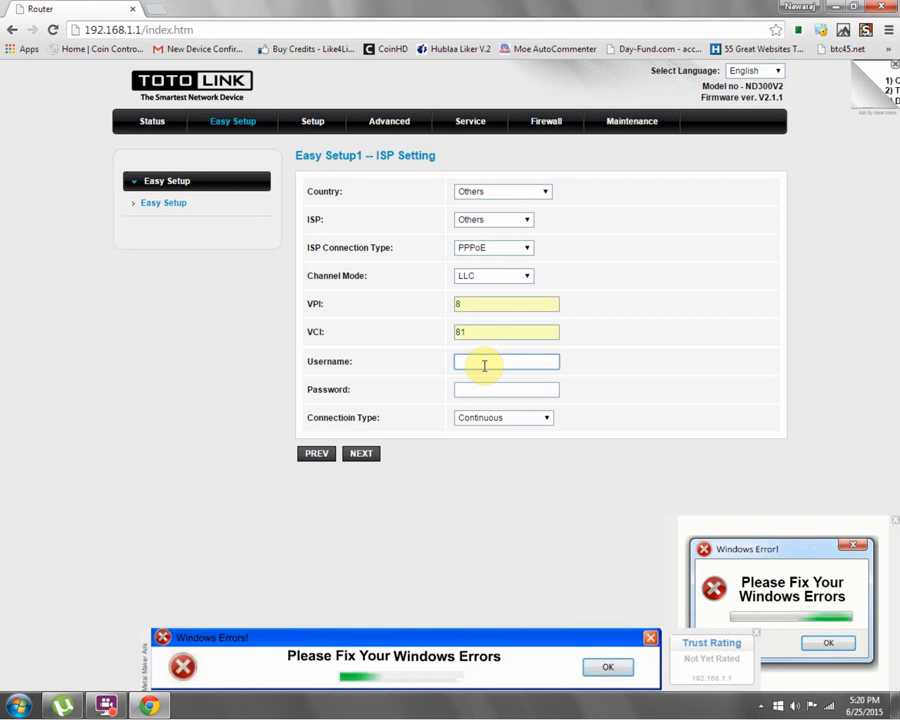
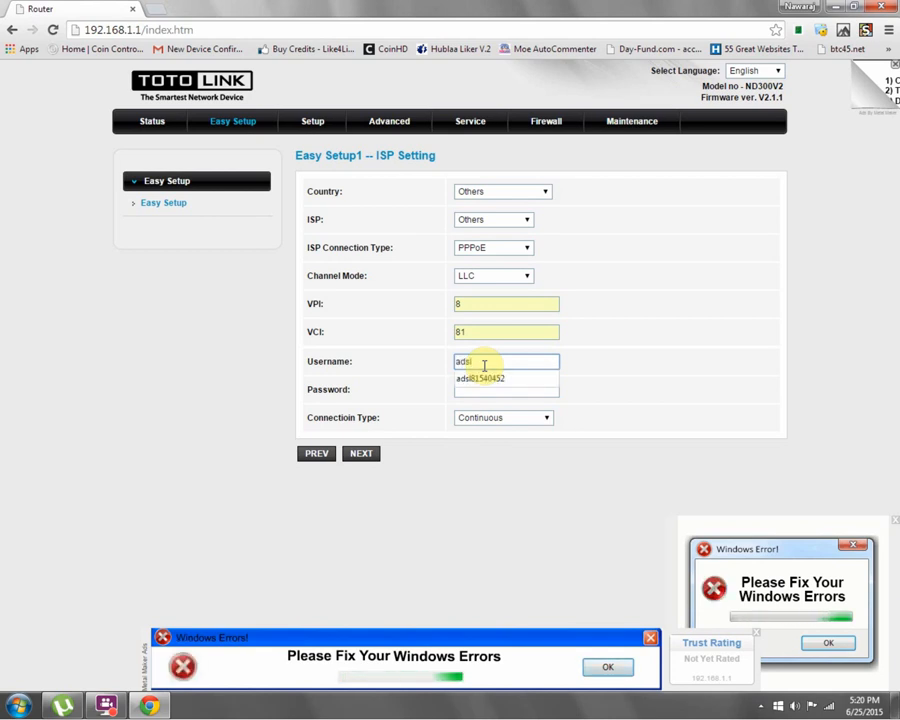
click(505, 389)
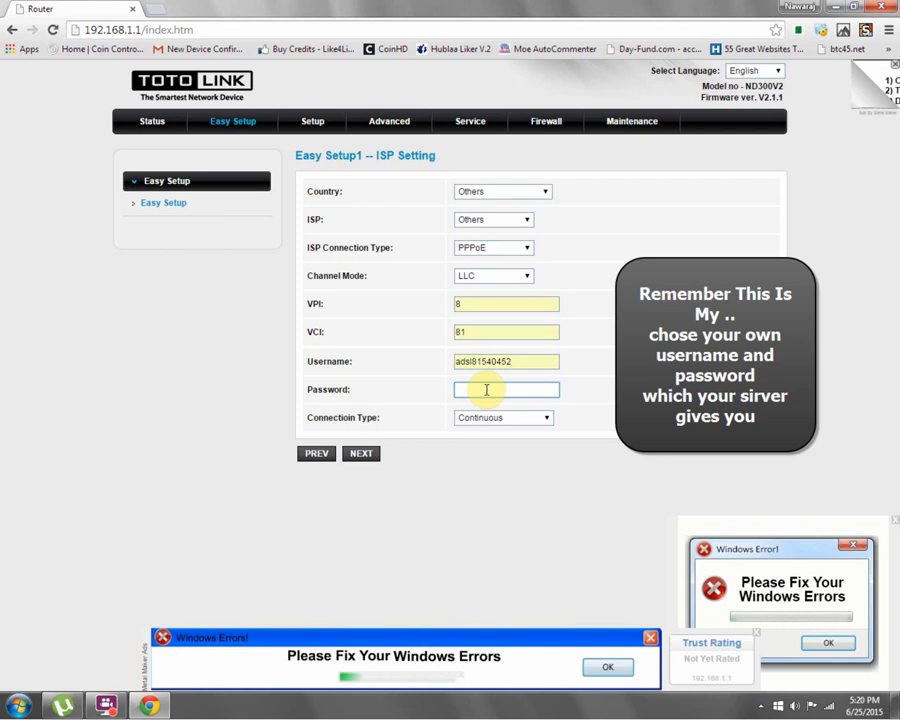
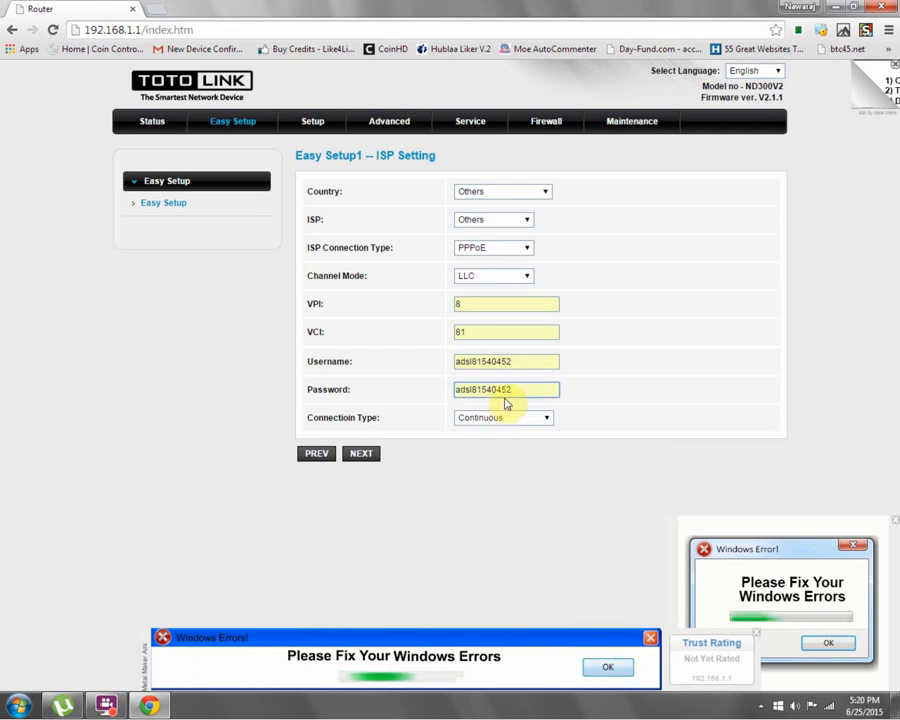
click(503, 417)
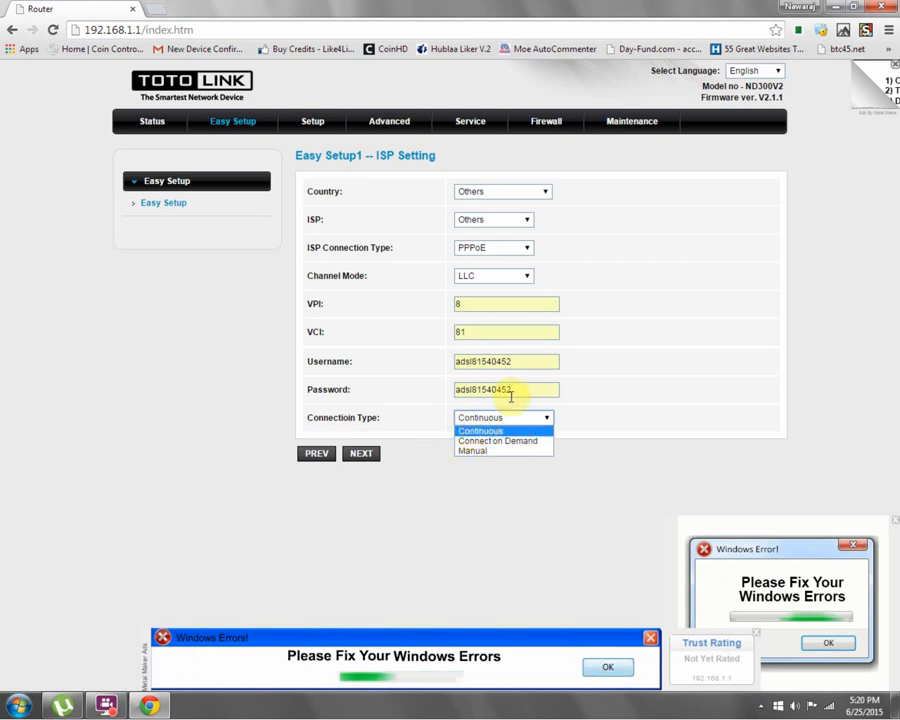
click(503, 417)
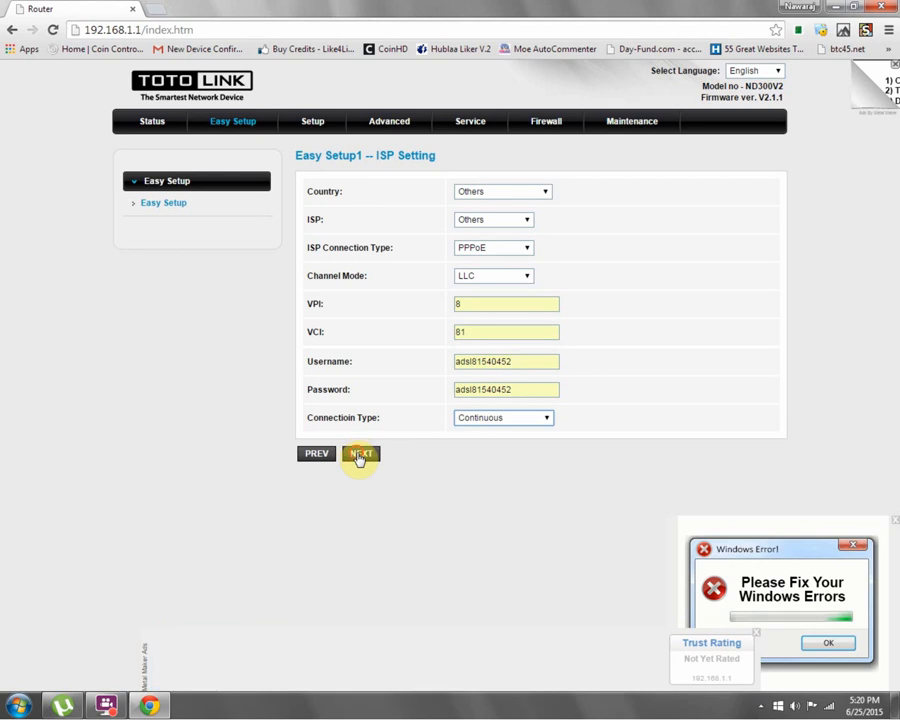
- Advance to Easy Setup2 Wireless Setting, dismiss the ad pop-ups, and show encryption options
click(360, 453)
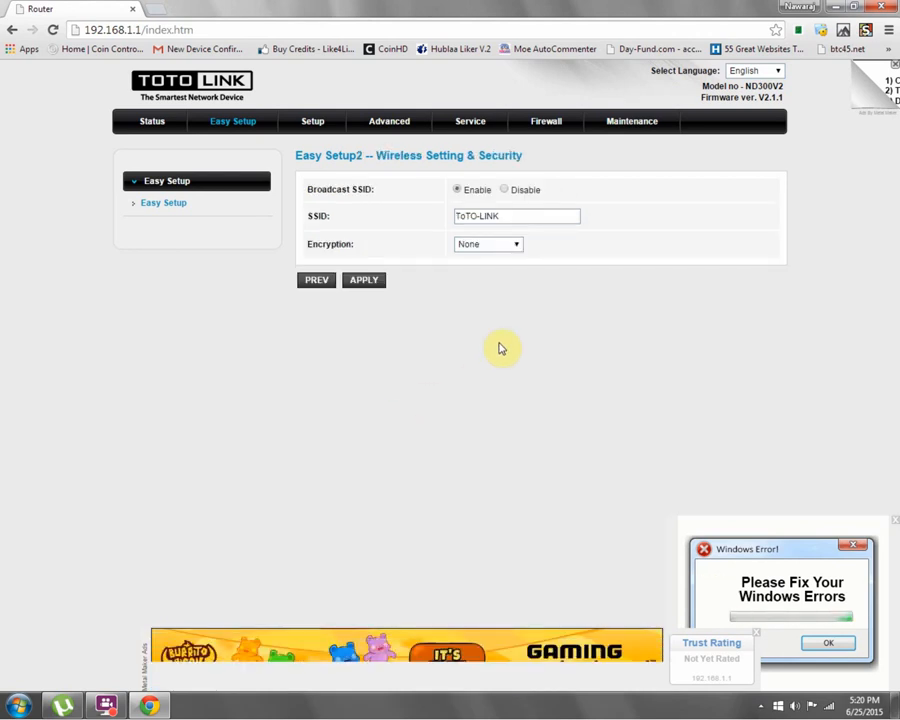
mouse_move(295, 200)
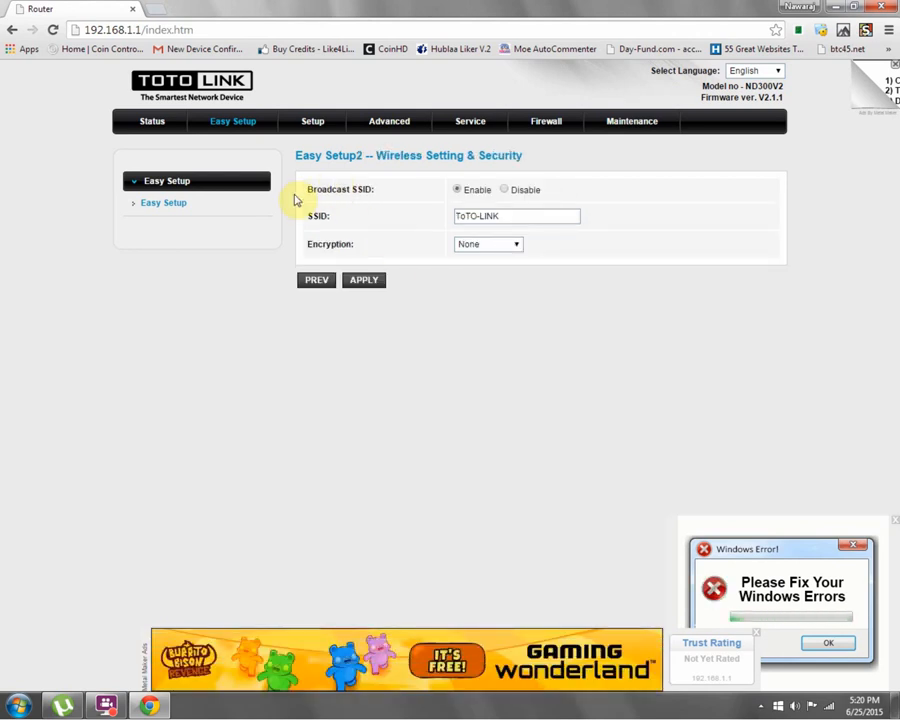
mouse_move(405, 192)
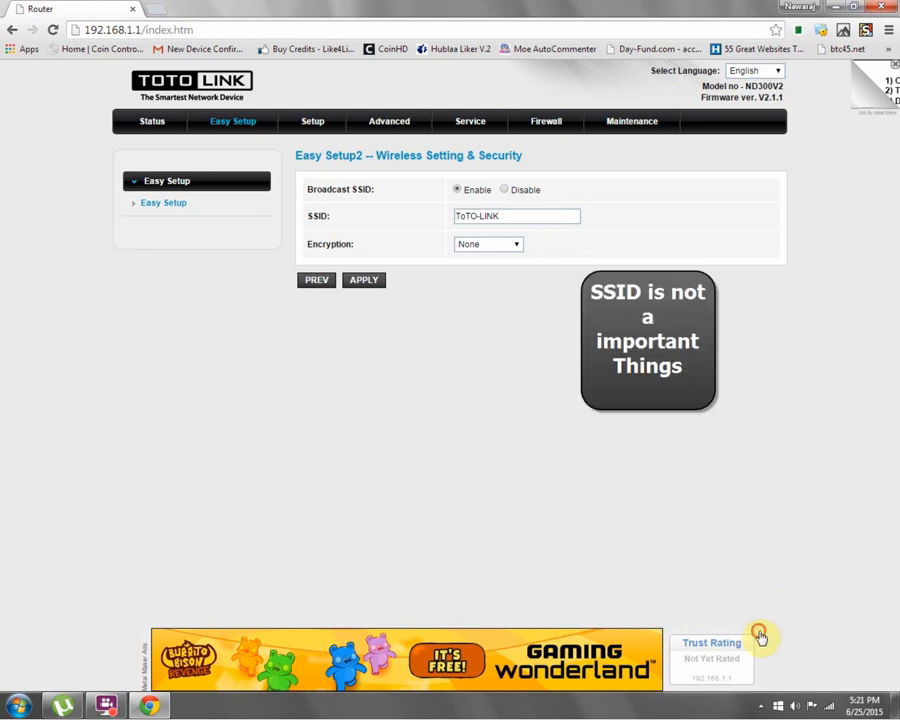
click(510, 216)
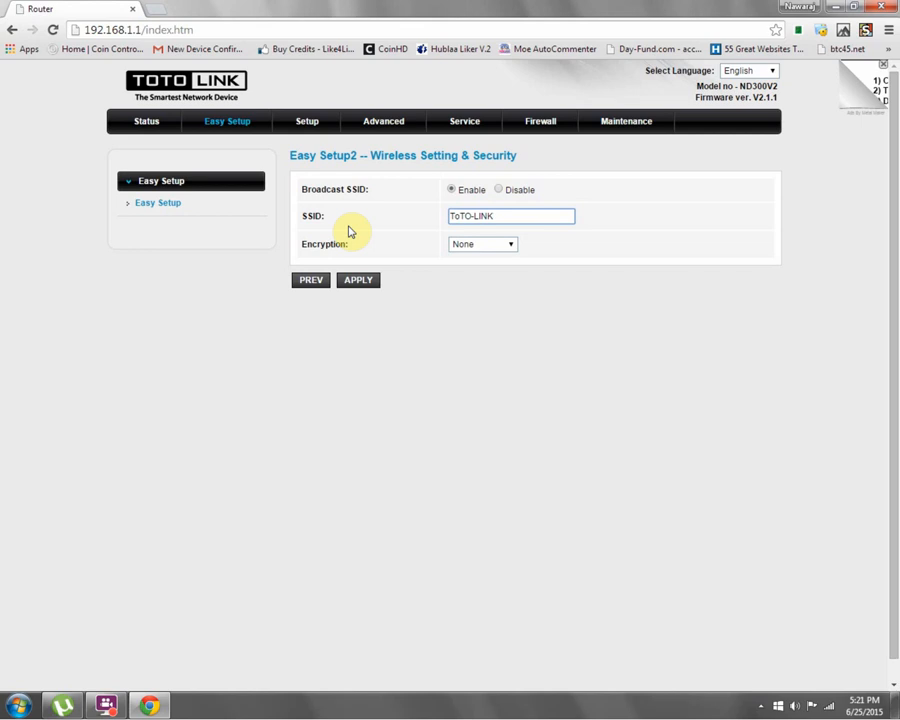
mouse_move(322, 248)
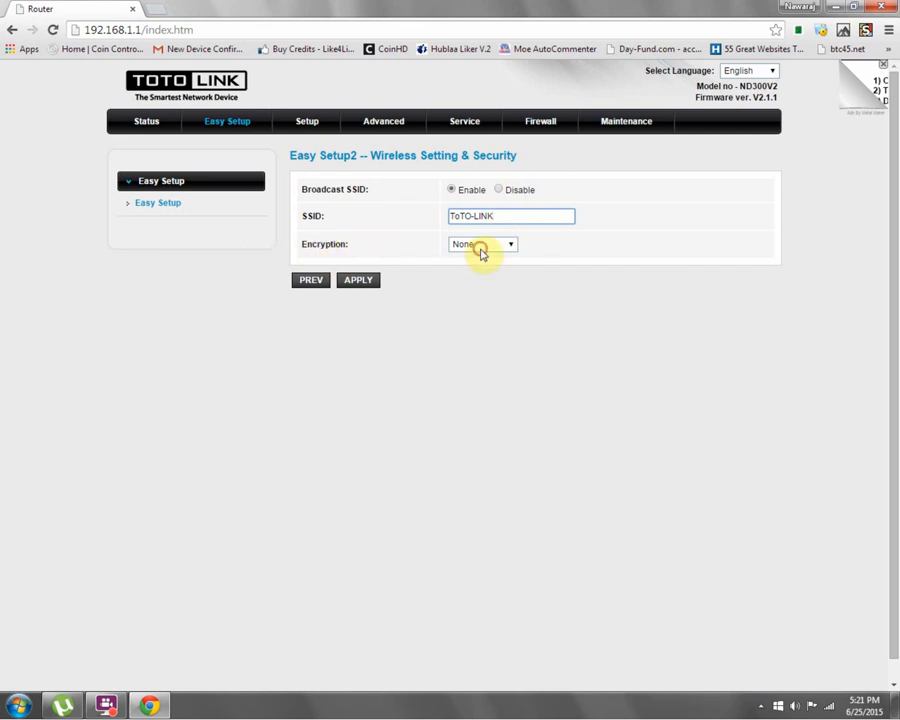
click(482, 244)
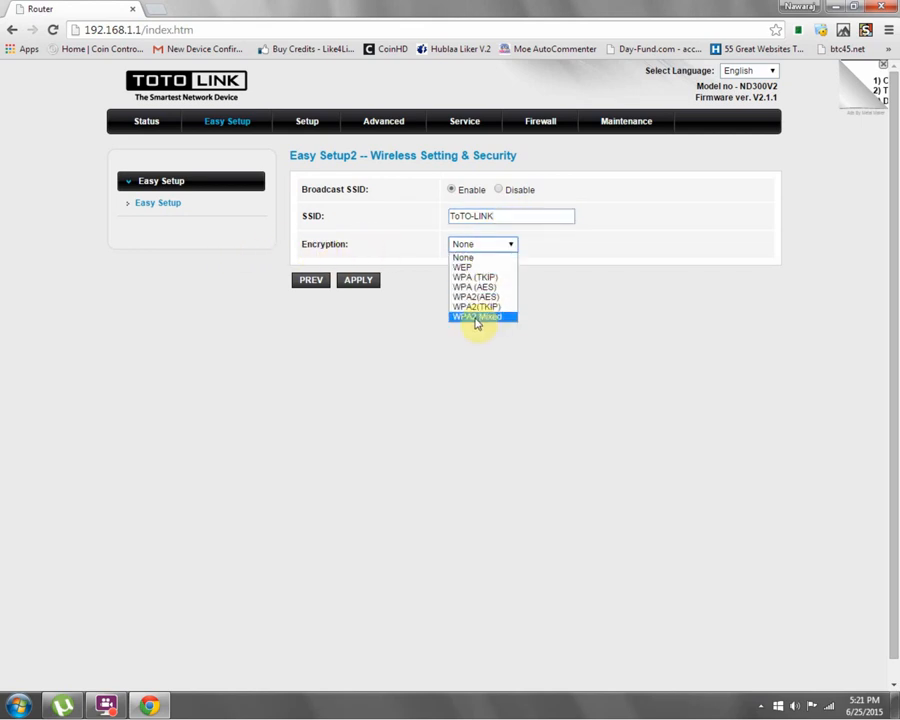
- Select WPA2 Mixed encryption, enter the pre-shared key, and apply the settings
click(480, 317)
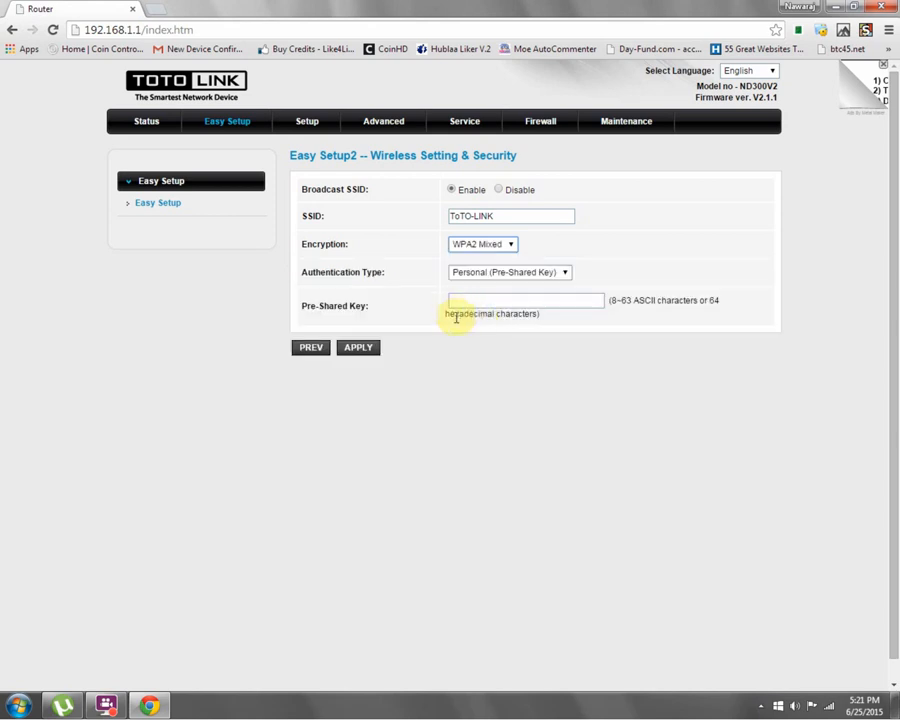
click(523, 300)
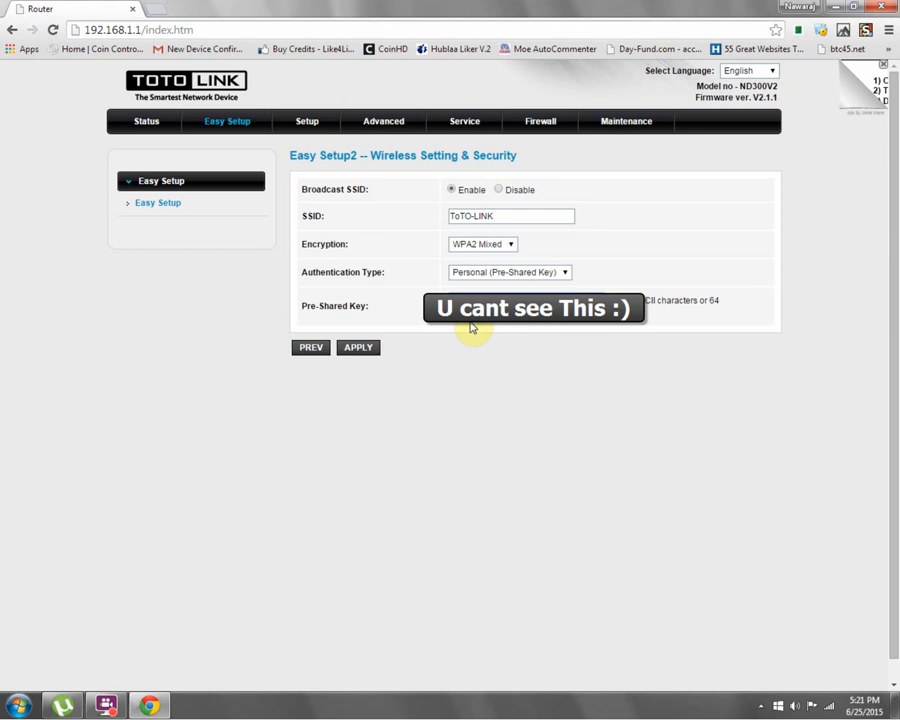
mouse_move(419, 353)
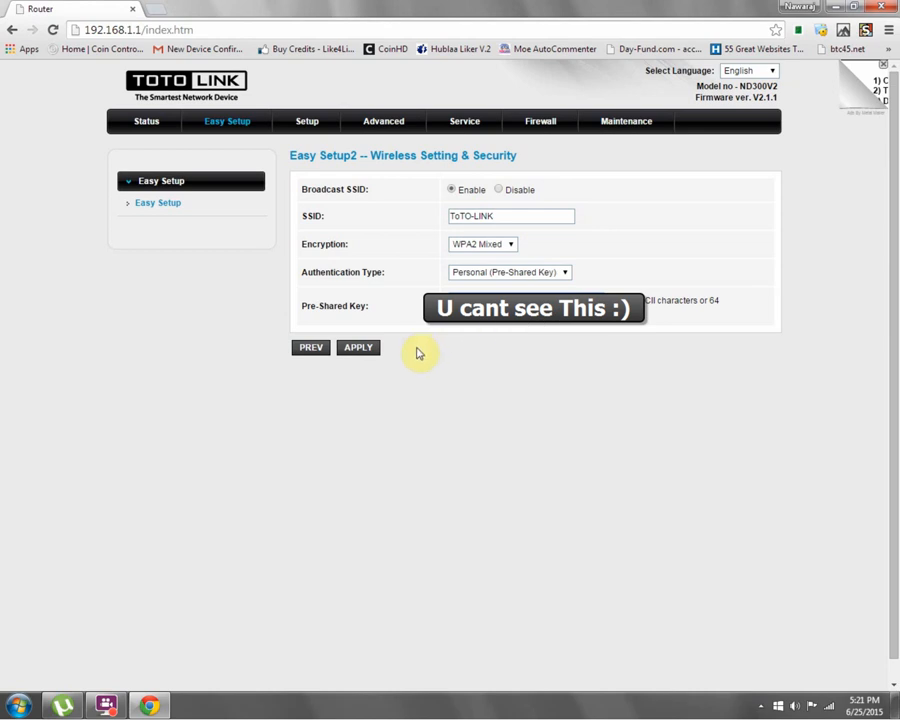
click(357, 347)
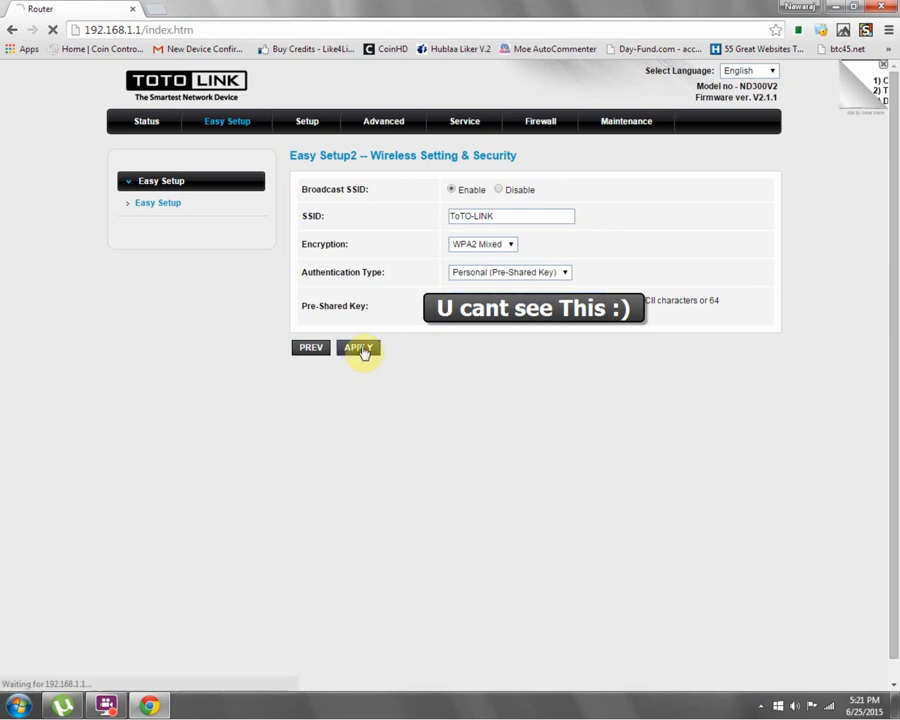
click(357, 347)
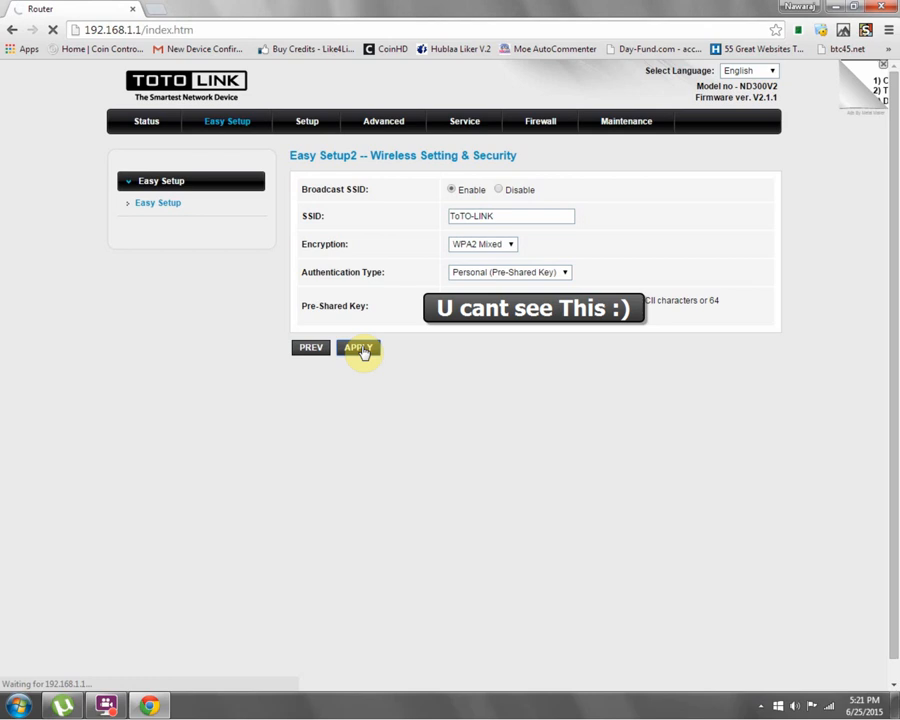
- Finish applying, close the Quick Start Complete notice, and close Chrome
click(358, 347)
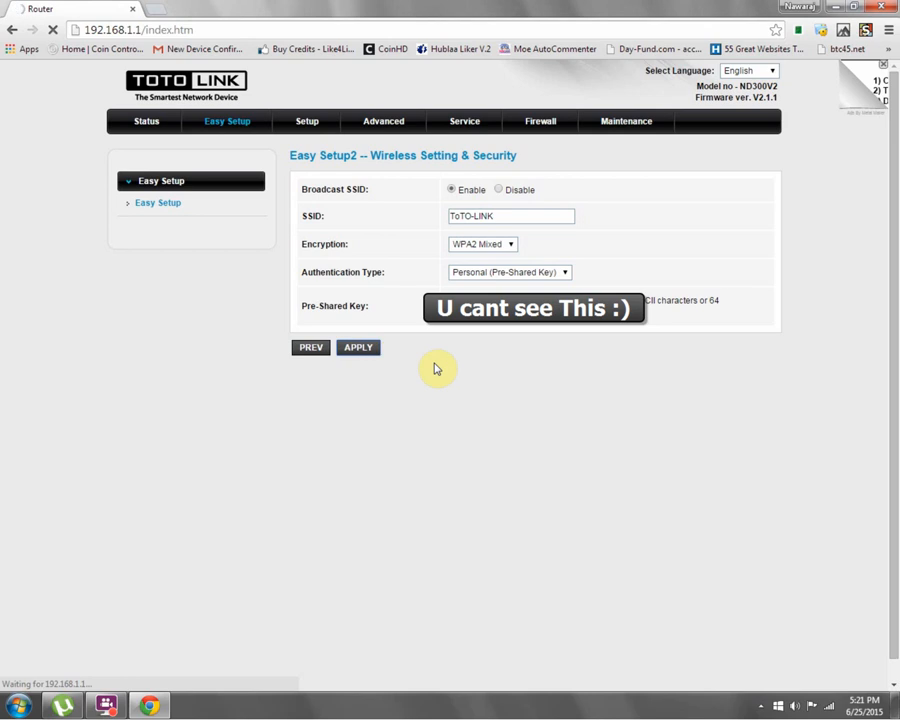
mouse_move(872, 270)
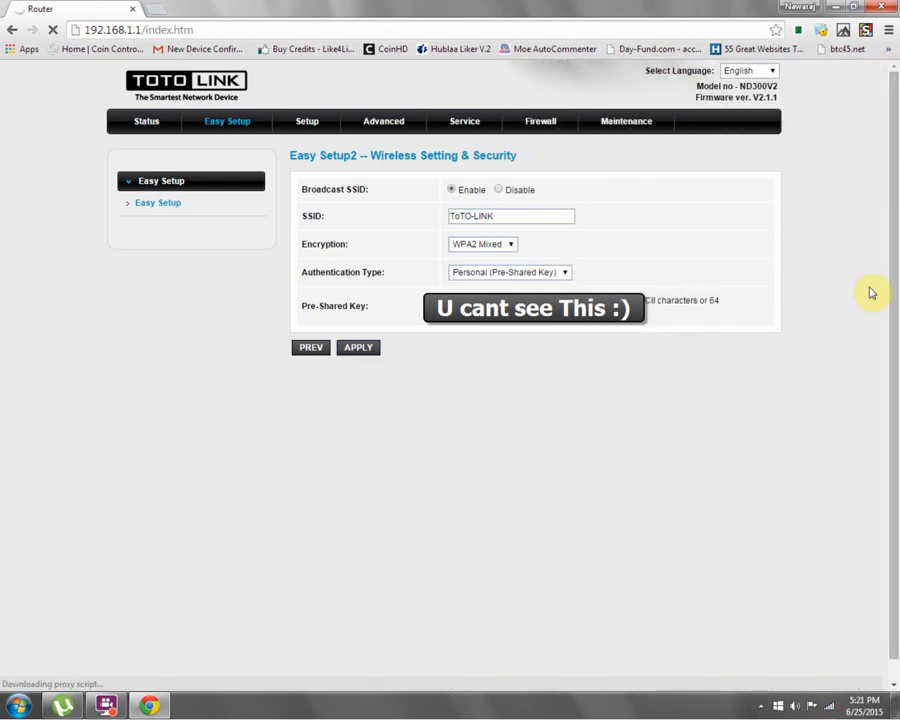
click(358, 347)
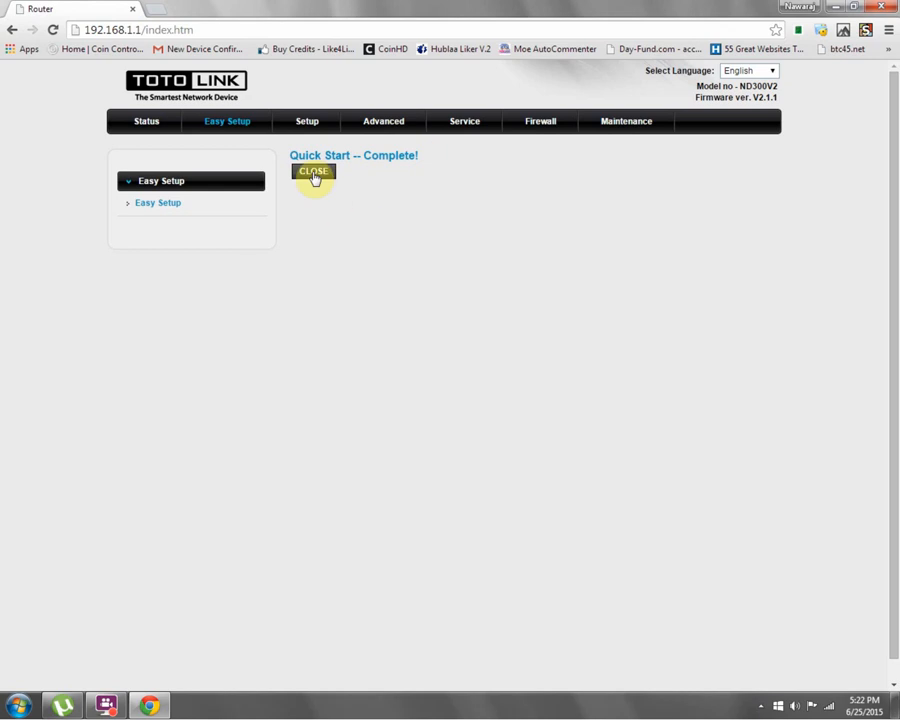
click(313, 171)
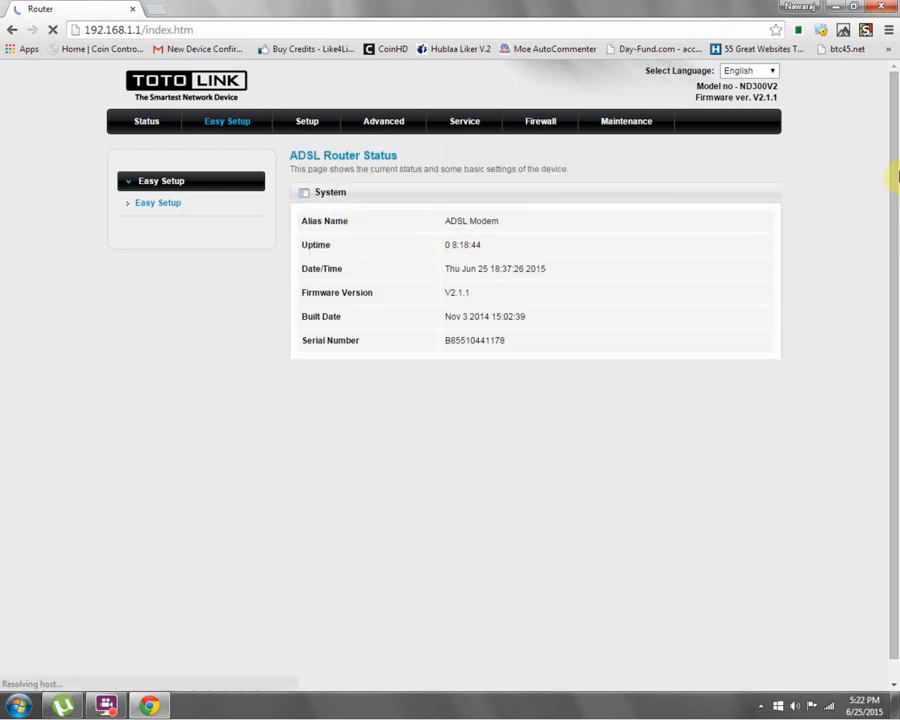
click(146, 121)
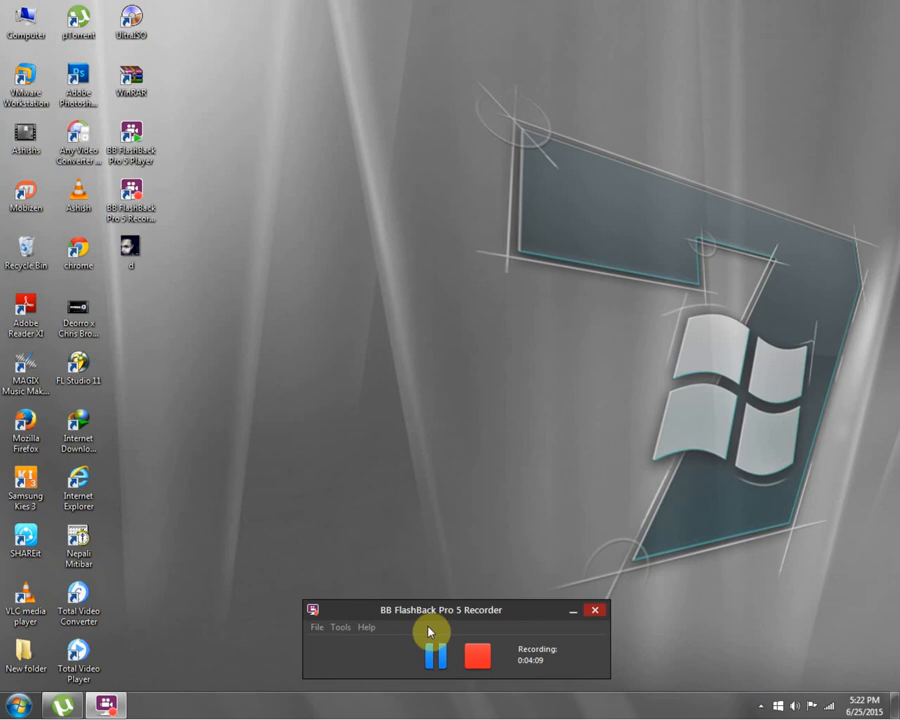
mouse_move(518, 625)
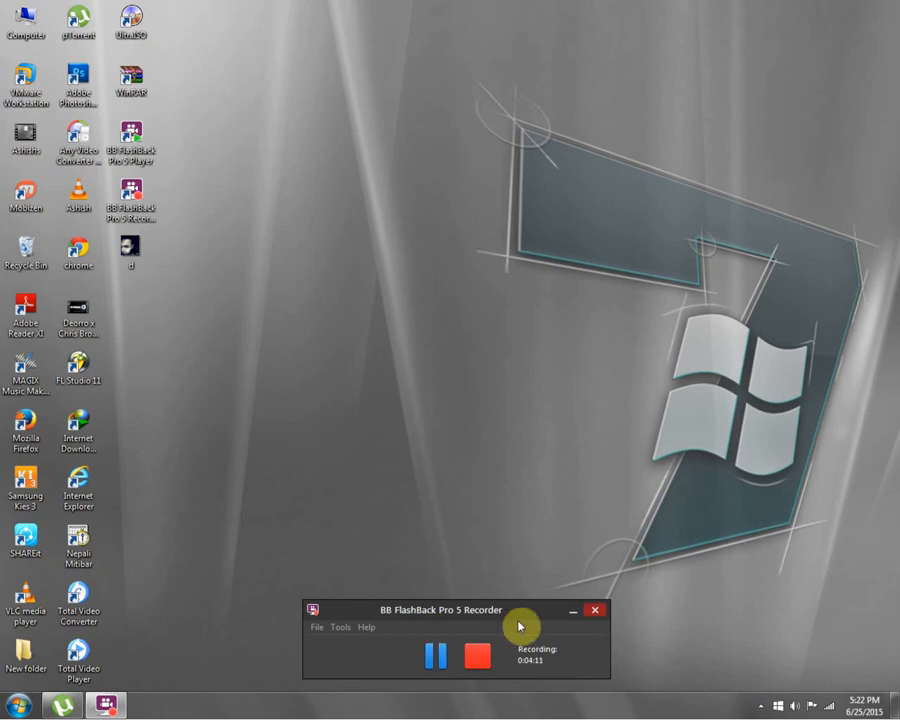